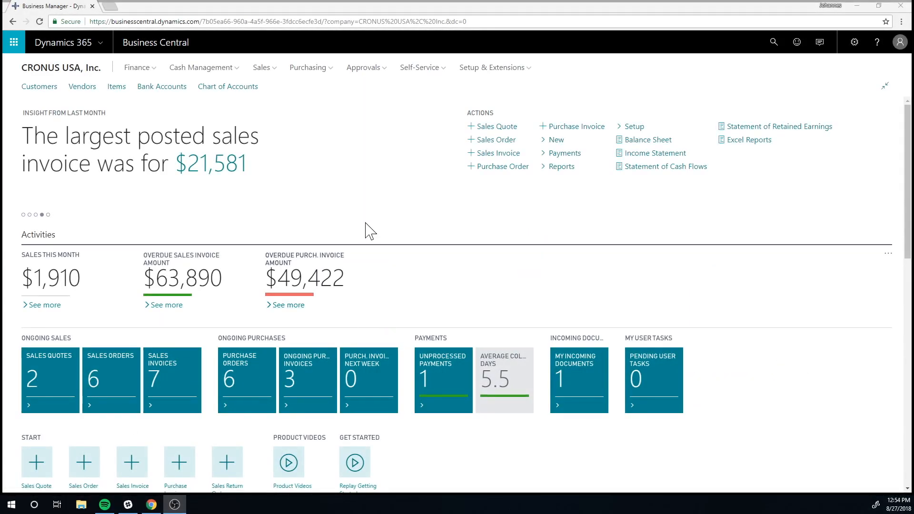
Step: Search for 'locations' and go to the warehouse Locations list
left_click(773, 42)
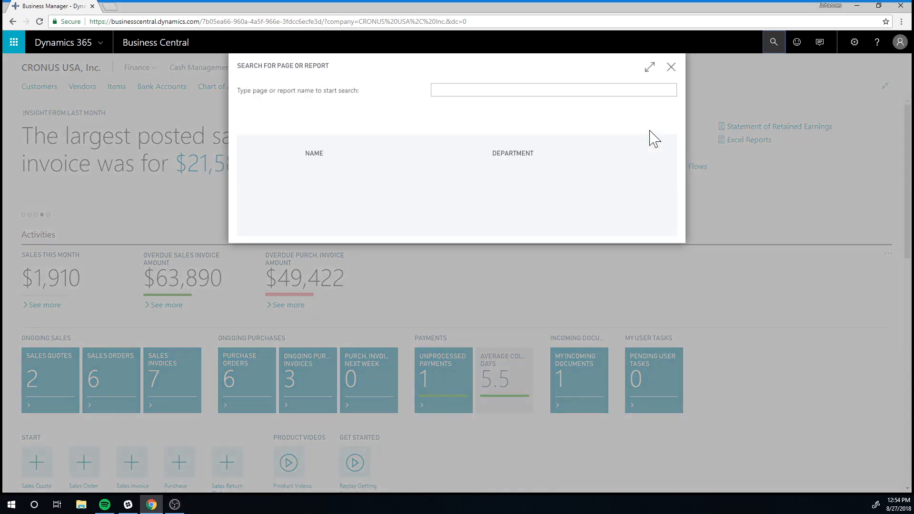
type("locations")
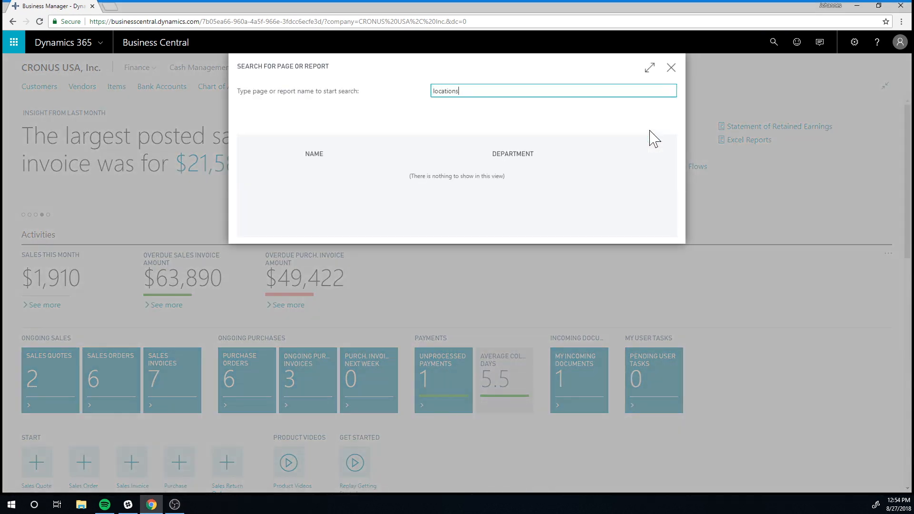
type("locations")
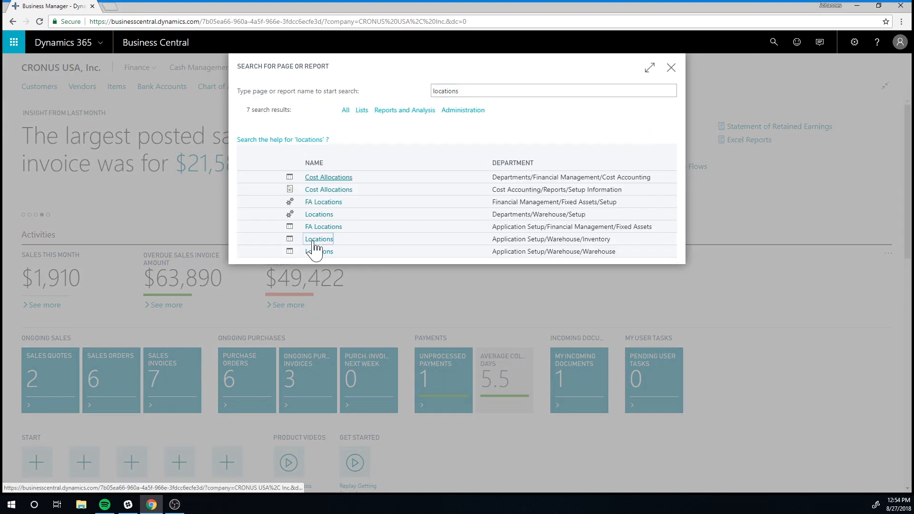
left_click(318, 239)
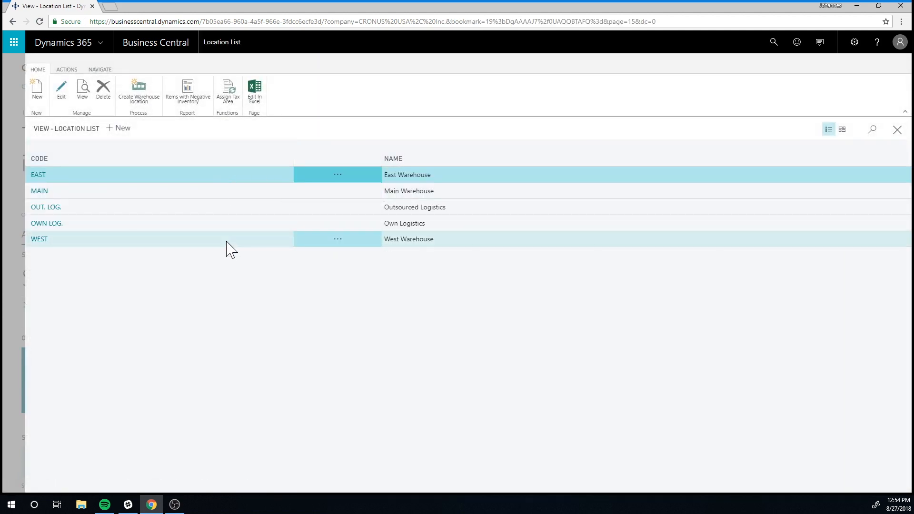
mouse_move(230, 283)
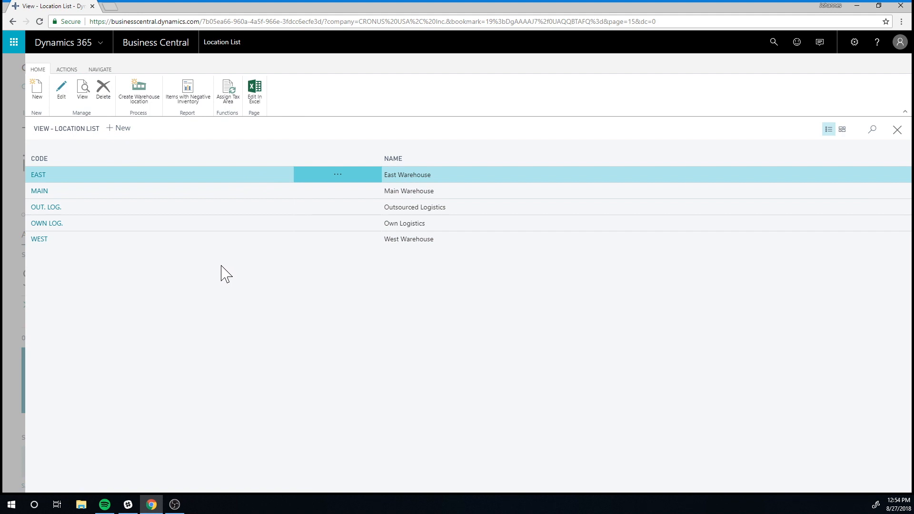
mouse_move(222, 268)
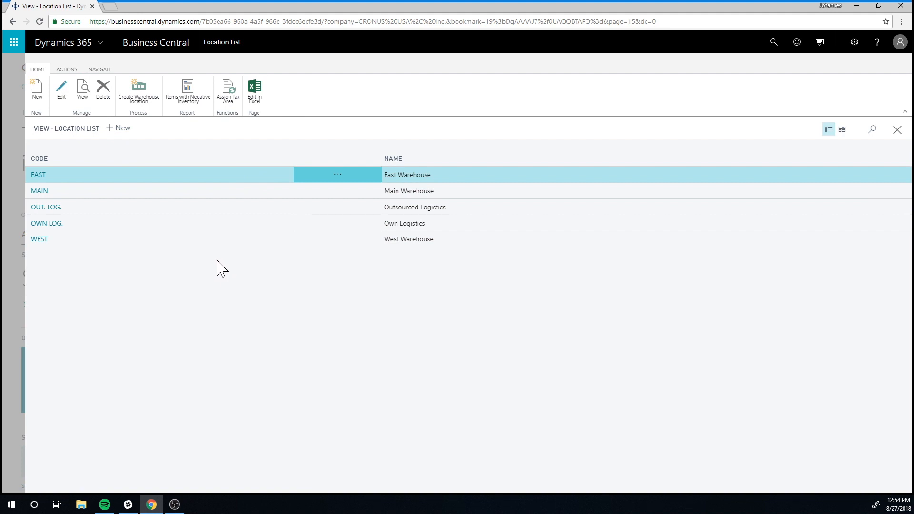
mouse_move(414, 223)
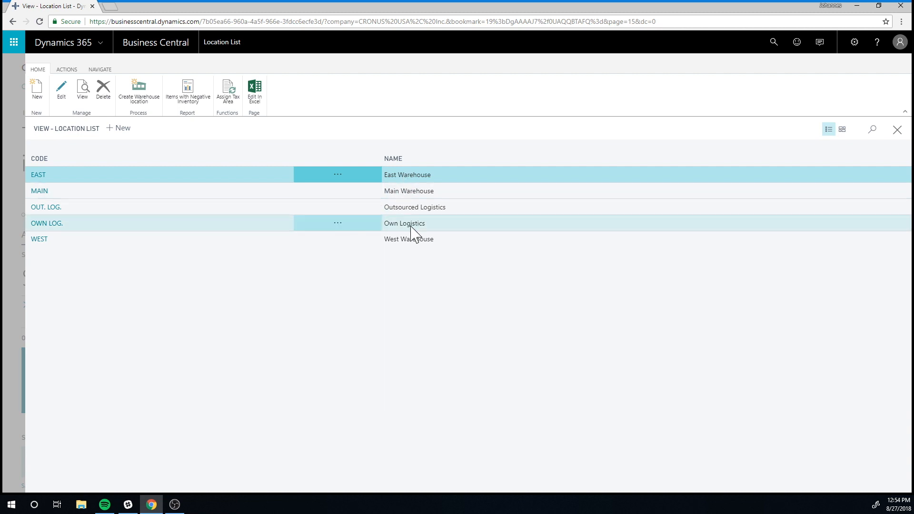
mouse_move(416, 192)
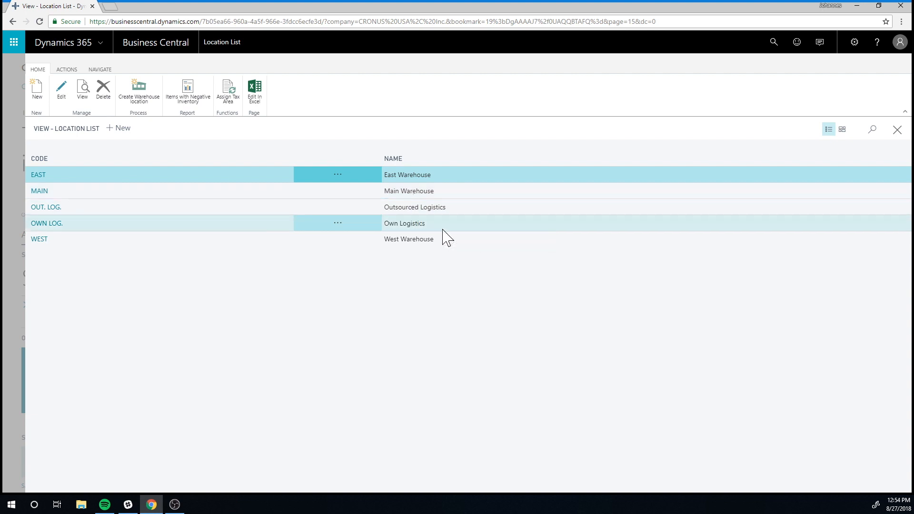
mouse_move(455, 228)
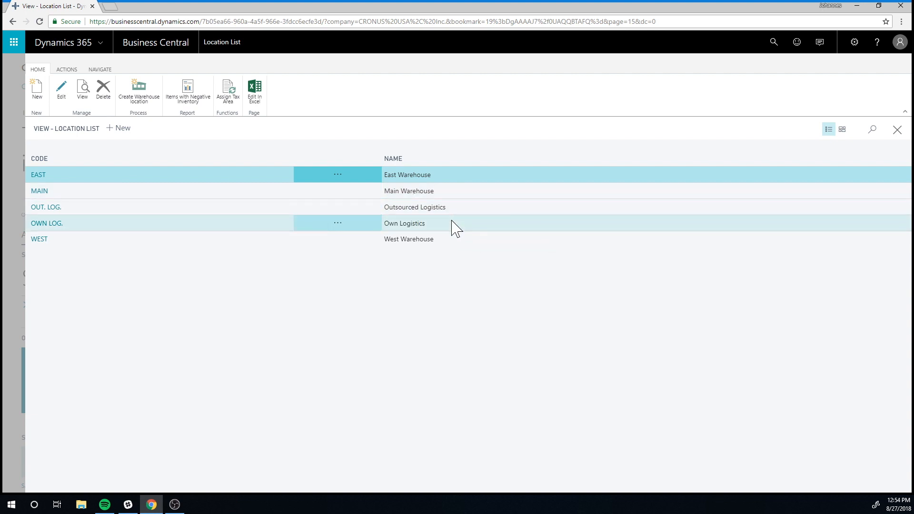
mouse_move(451, 227)
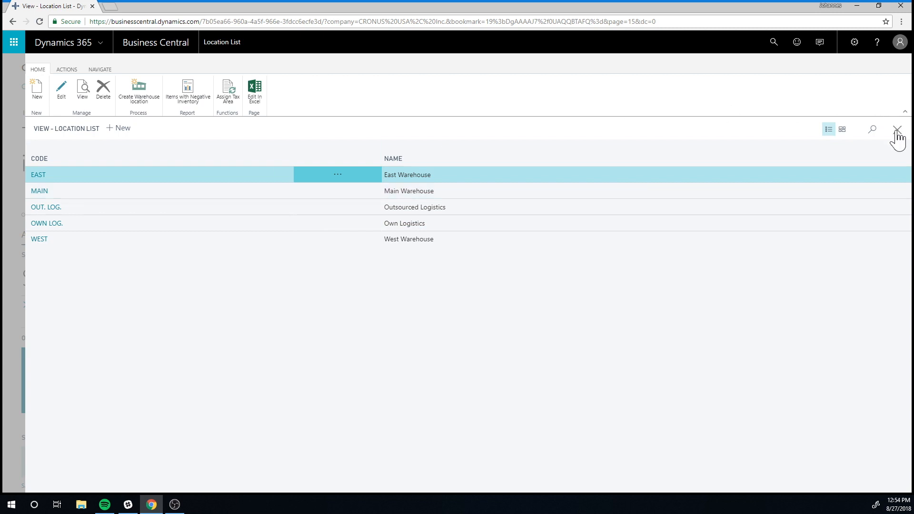
mouse_move(466, 186)
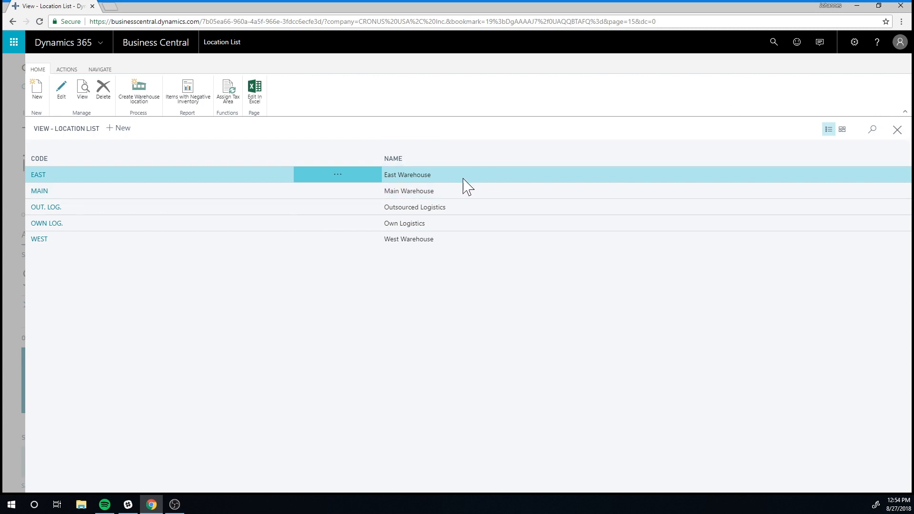
mouse_move(358, 209)
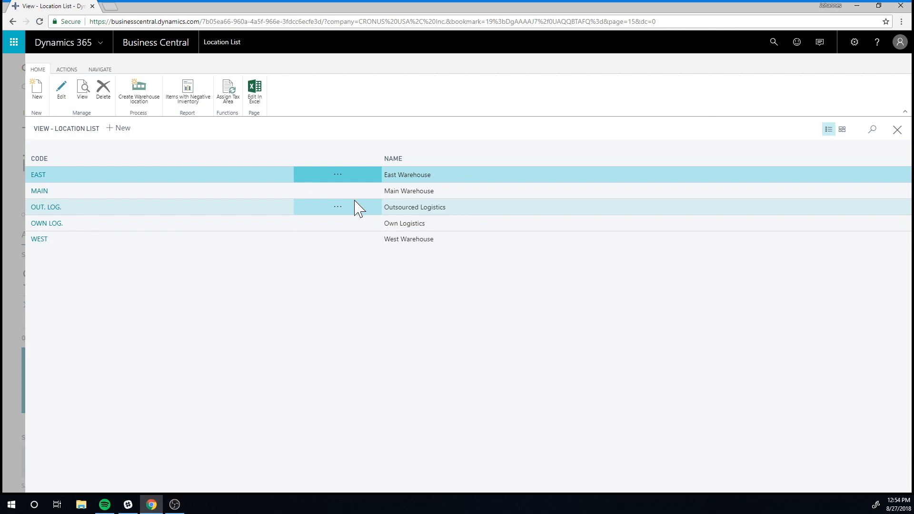
mouse_move(897, 135)
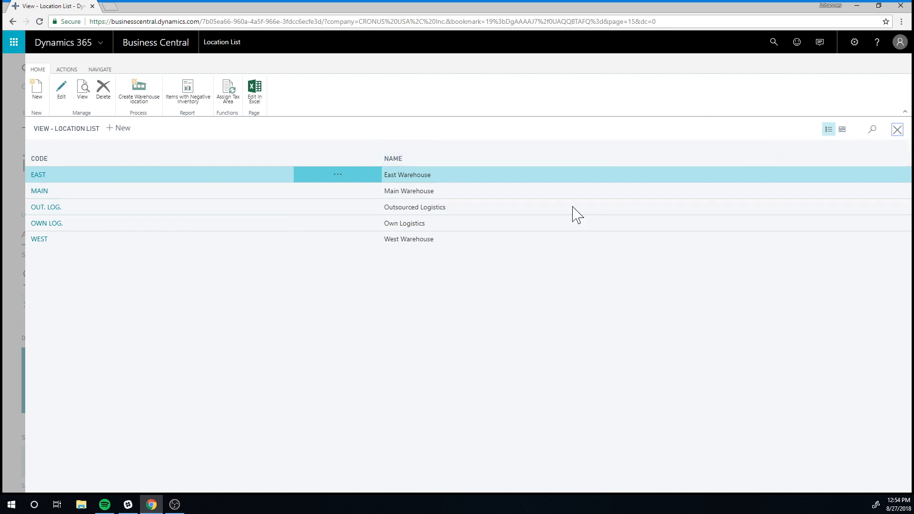
Step: Close the Location List and return to the CRONUS USA home page
left_click(12, 22)
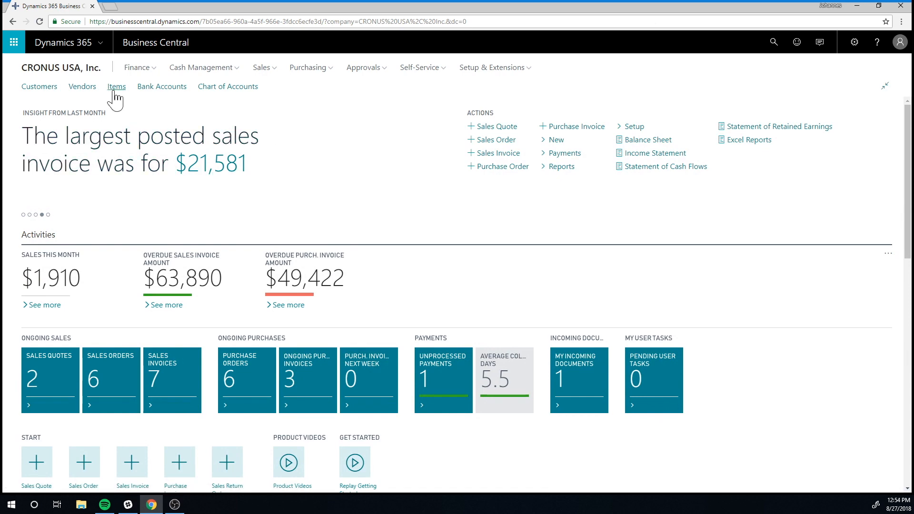
Step: Show Items as picture tiles and bring up inventory actions for the iNECTA Coffee Mug
left_click(116, 86)
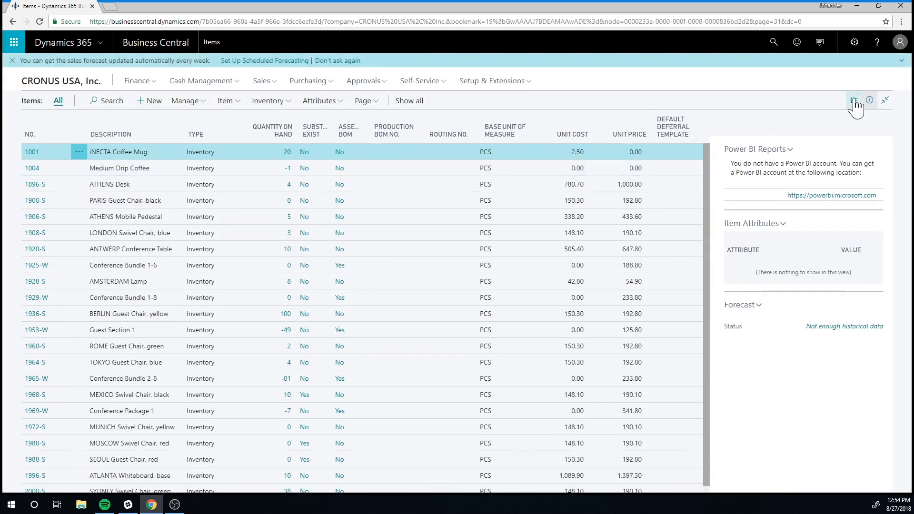
left_click(852, 100)
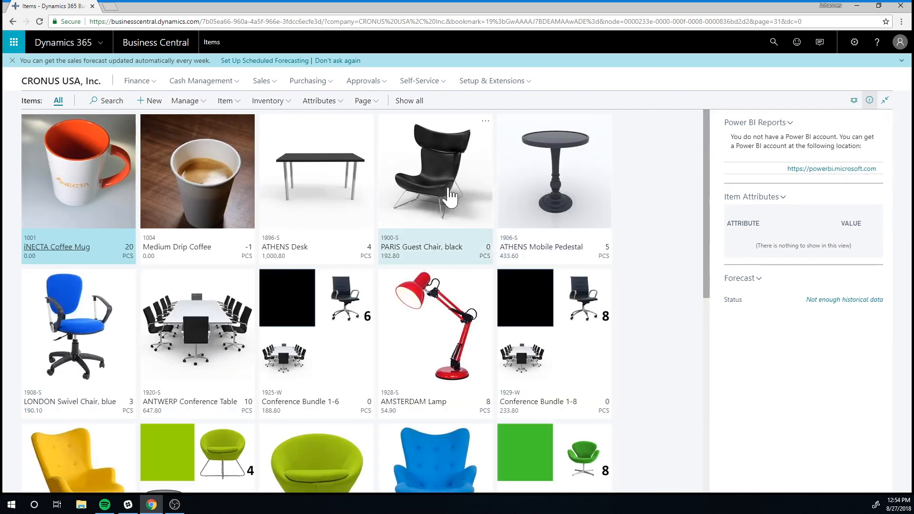
mouse_move(216, 193)
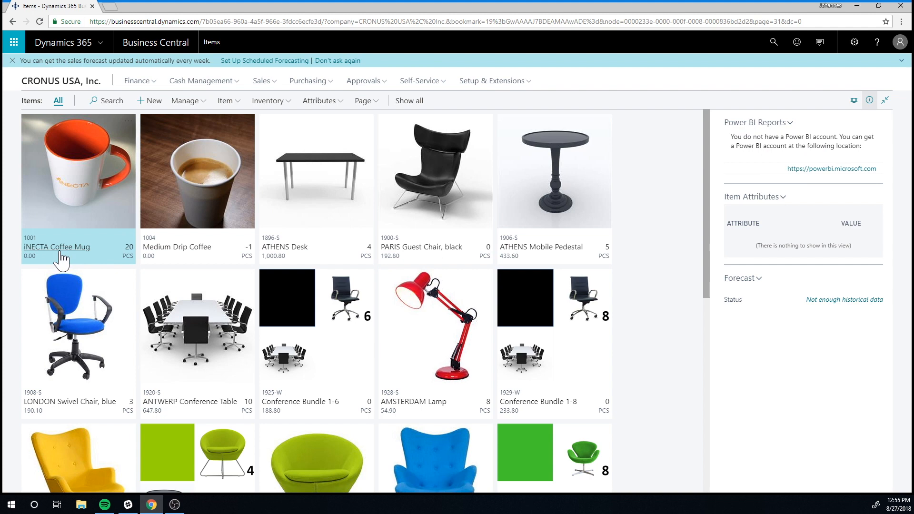
mouse_move(84, 258)
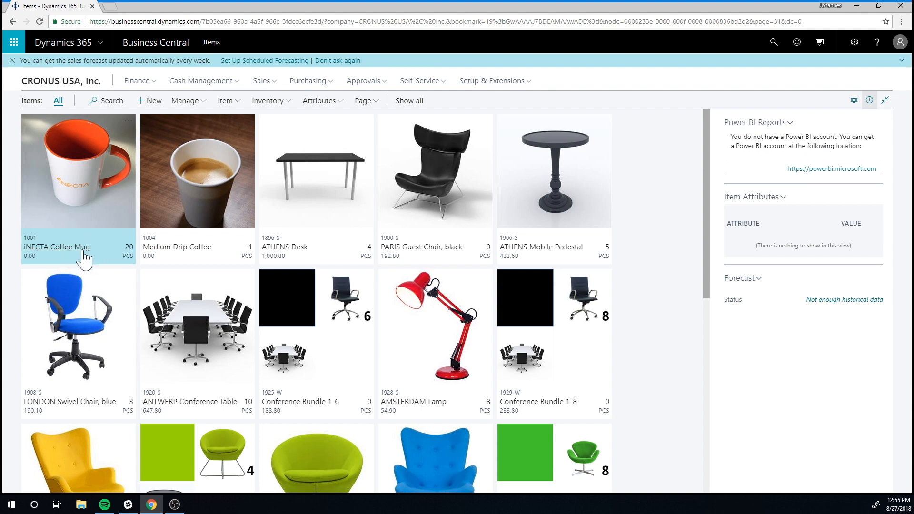
left_click(270, 100)
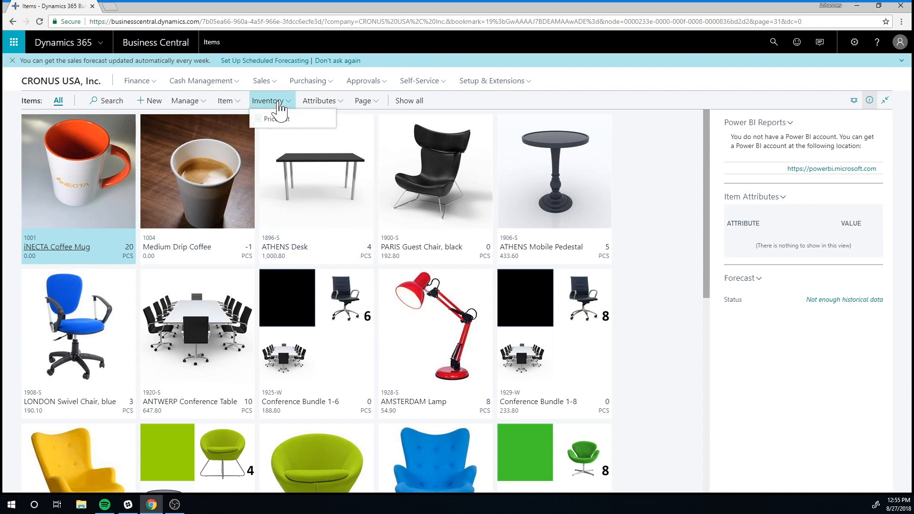
left_click(186, 100)
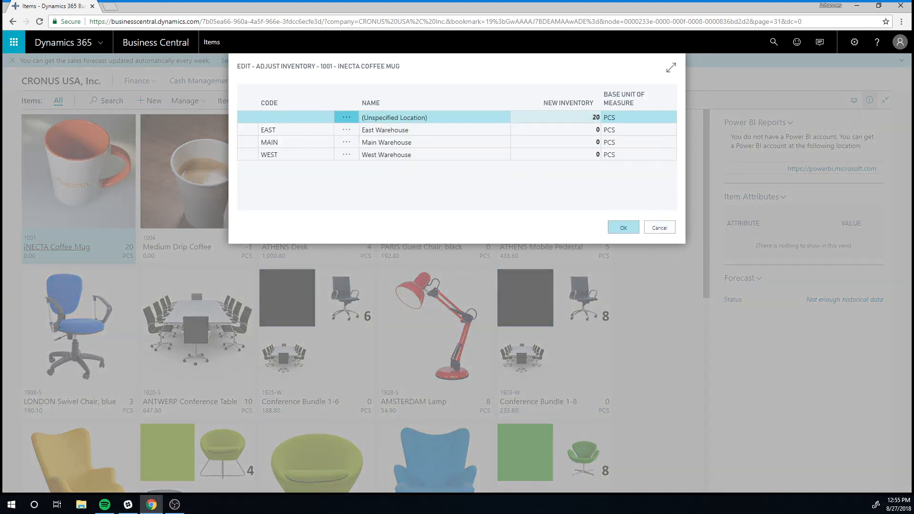
mouse_move(575, 95)
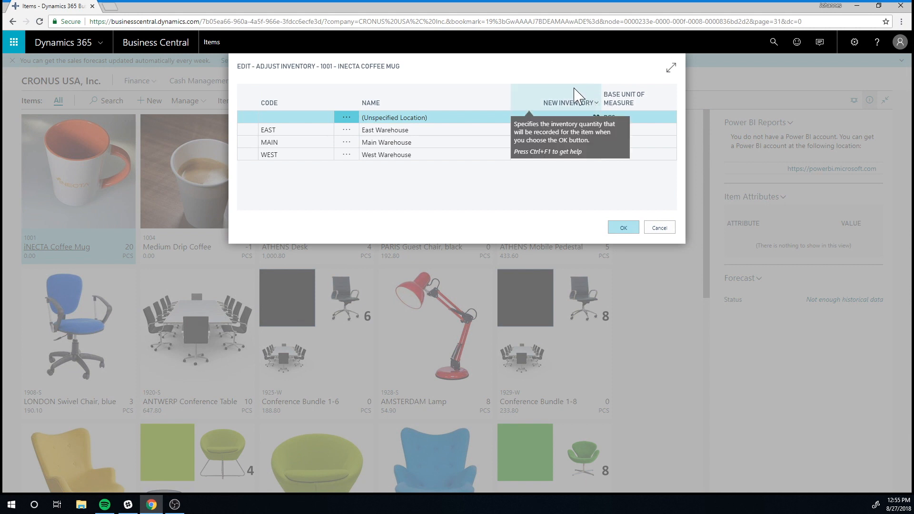
Step: Enter 20 as New Inventory for the Coffee Mug on the MAIN Main Warehouse line
left_click(571, 117)
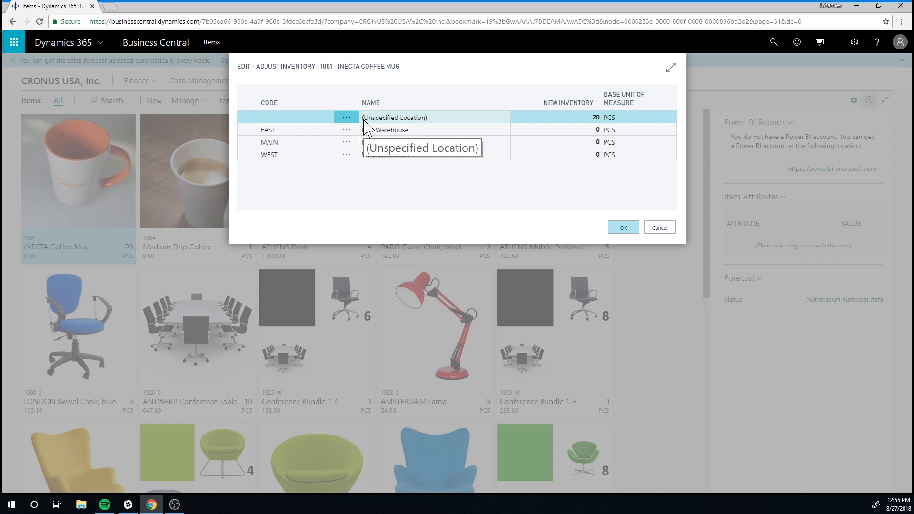
mouse_move(464, 188)
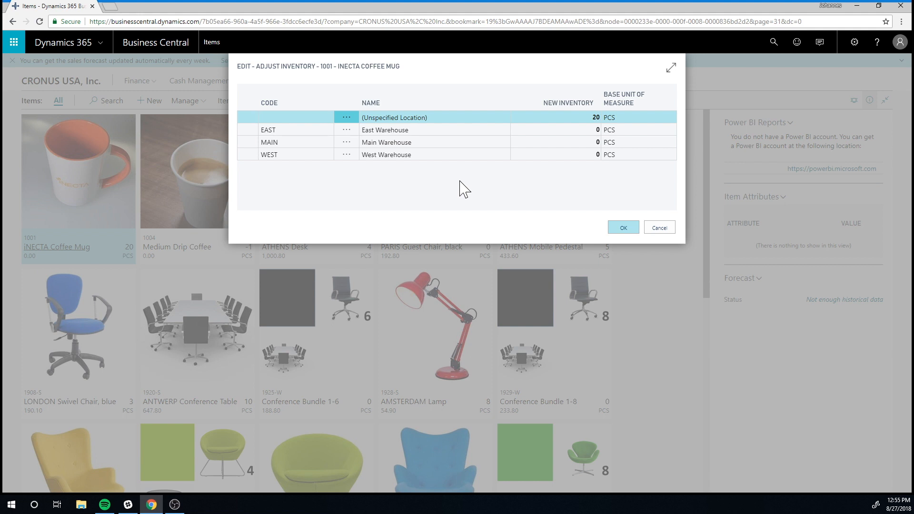
mouse_move(425, 145)
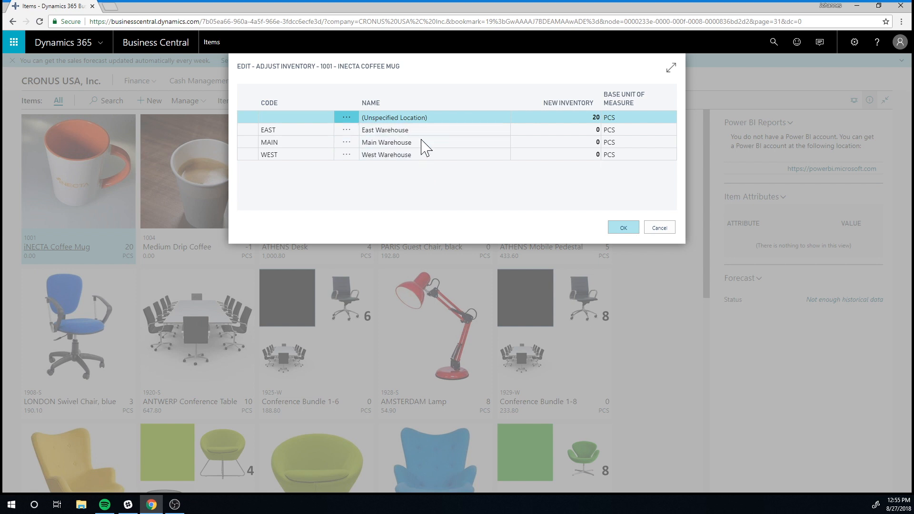
mouse_move(460, 197)
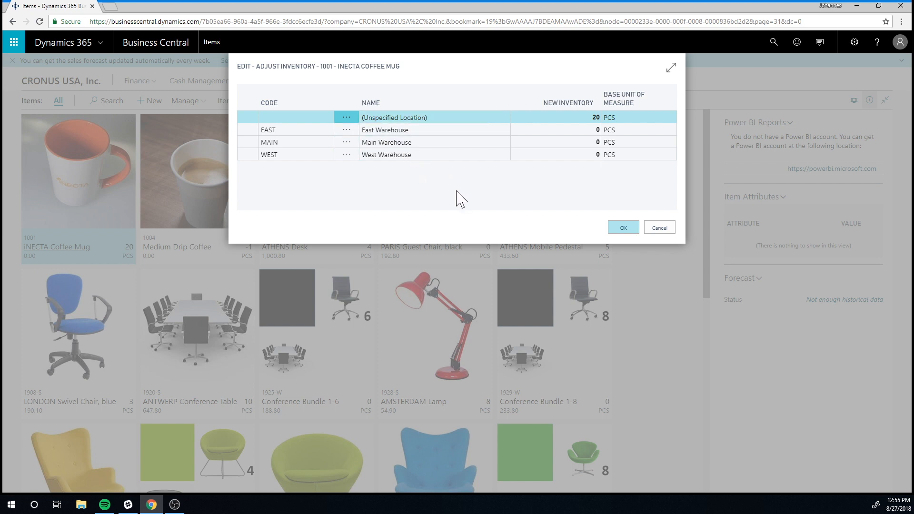
mouse_move(468, 189)
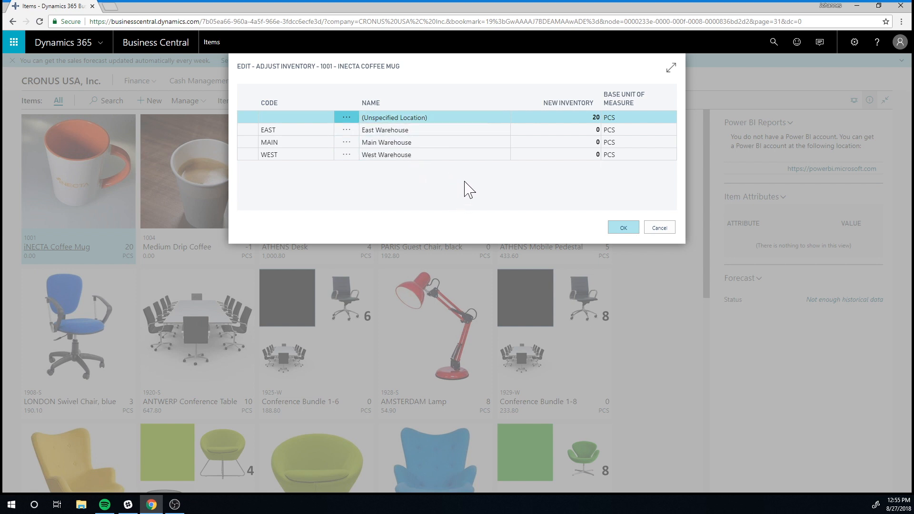
left_click(554, 117)
type("0")
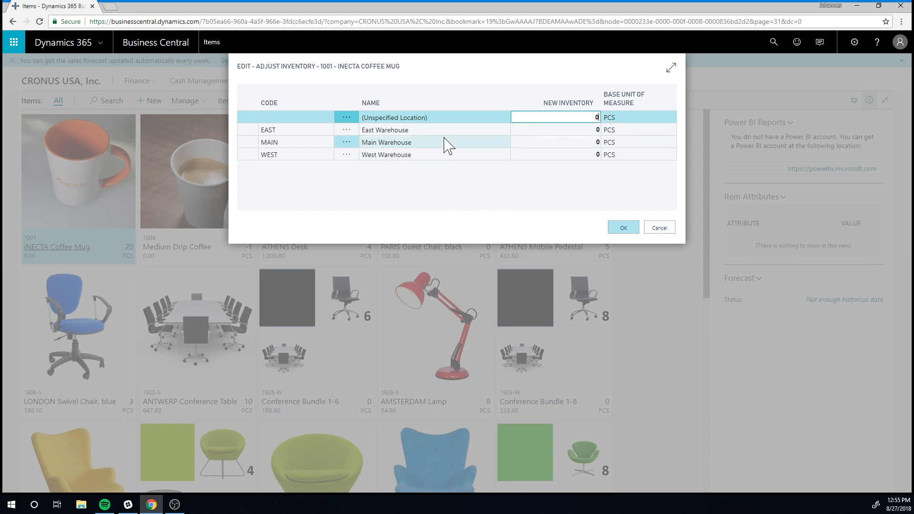
left_click(554, 141)
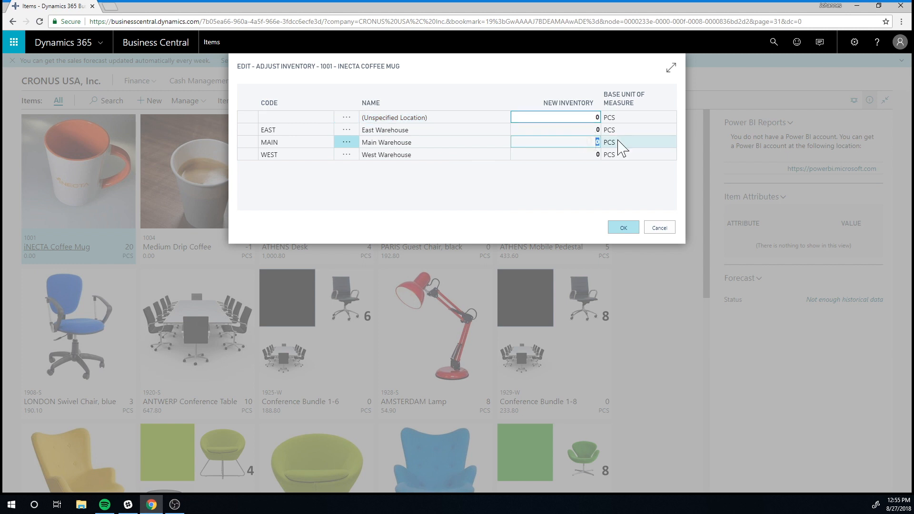
type("20")
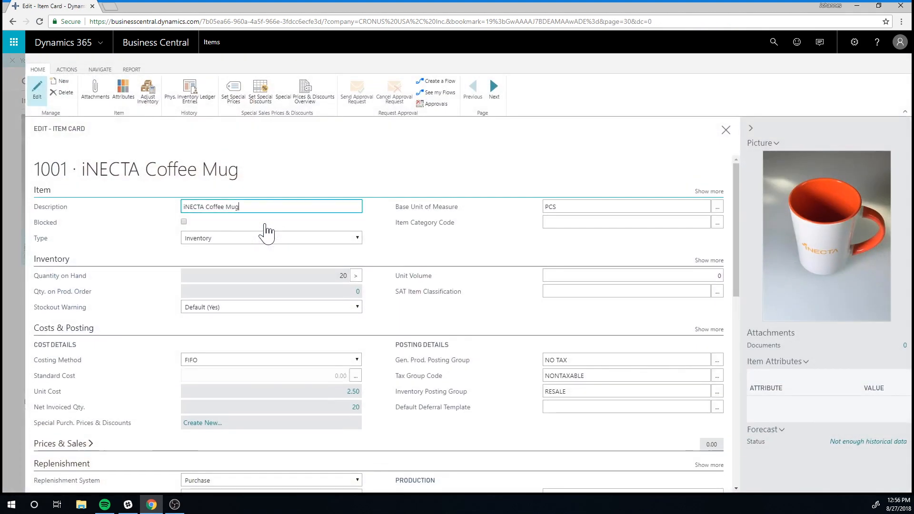
left_click(100, 68)
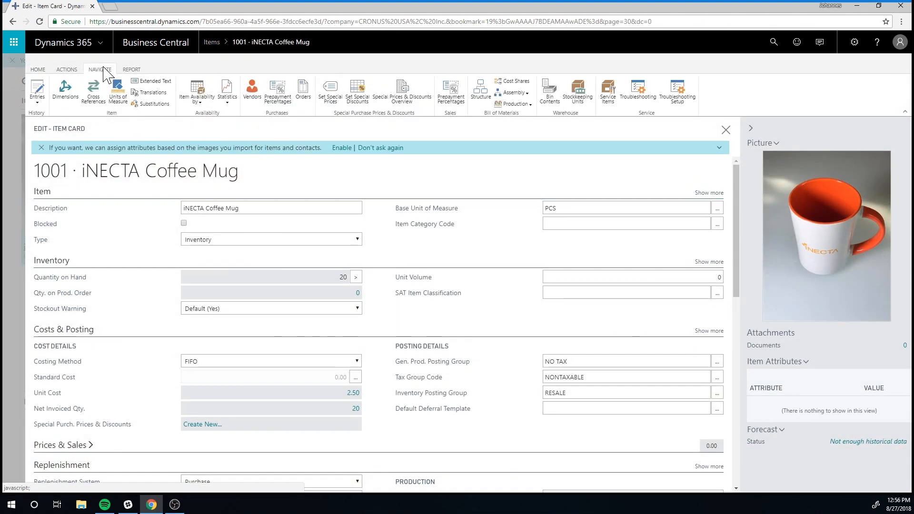
left_click(196, 90)
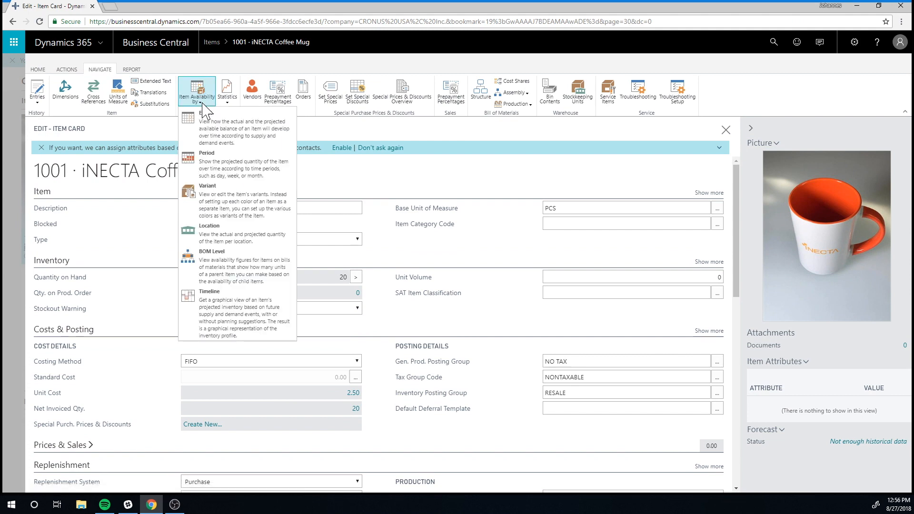
left_click(196, 90)
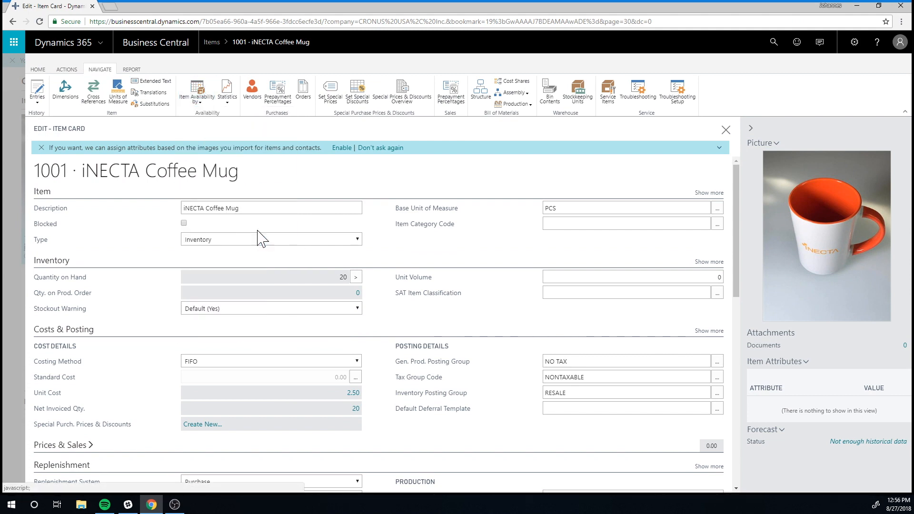
left_click(197, 94)
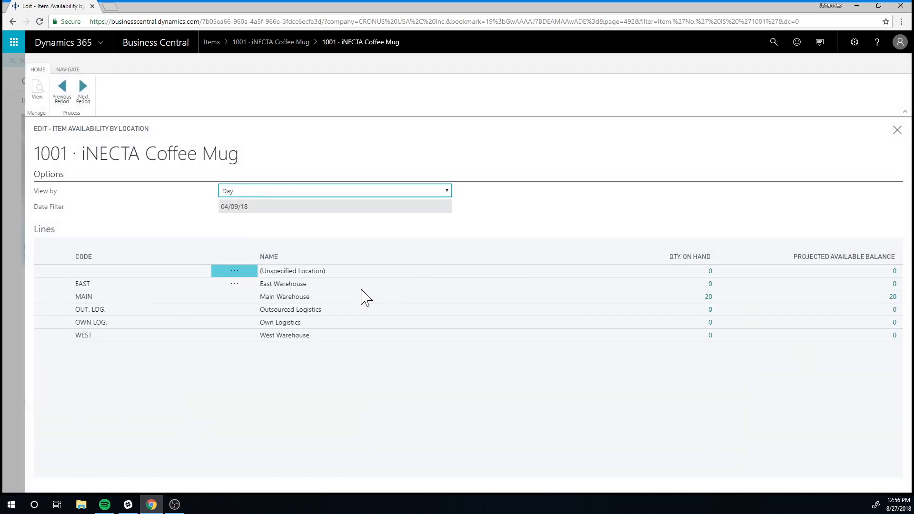
mouse_move(96, 306)
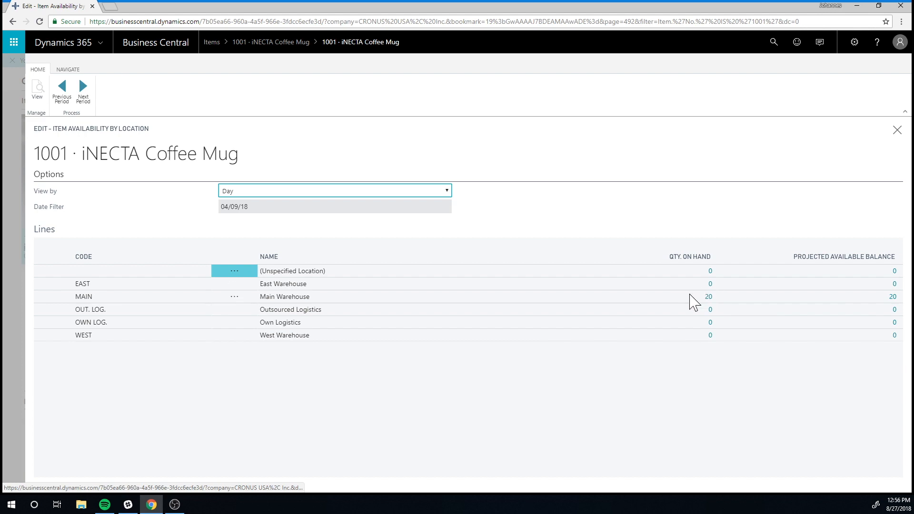
mouse_move(903, 125)
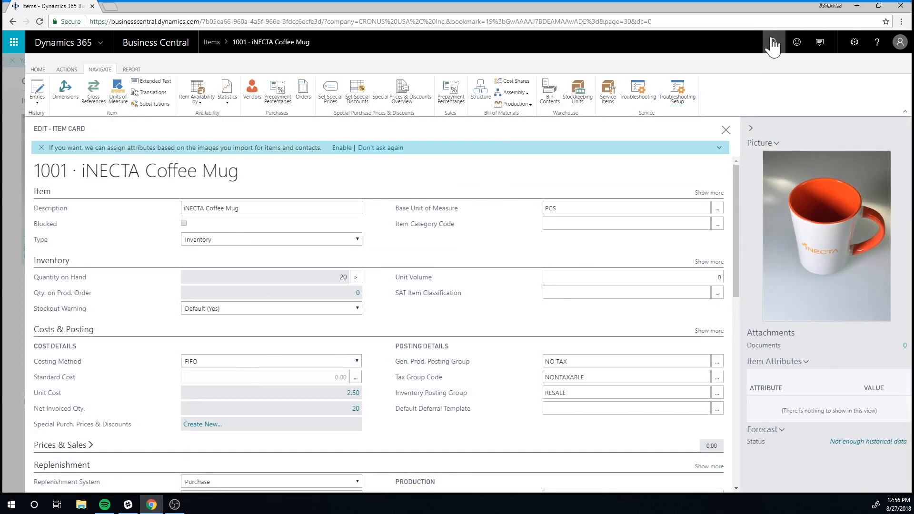
Step: Search 'locations' again and return to the Location List to reach MAIN
left_click(773, 42)
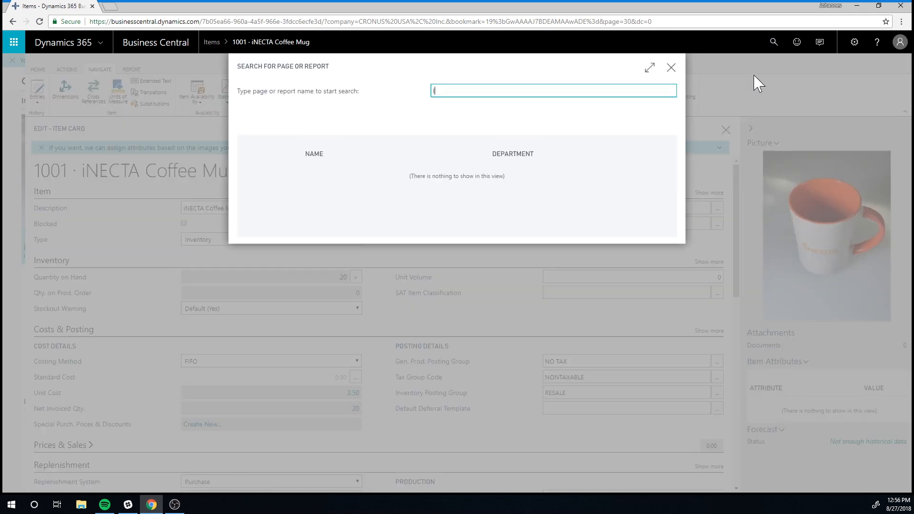
type("locations")
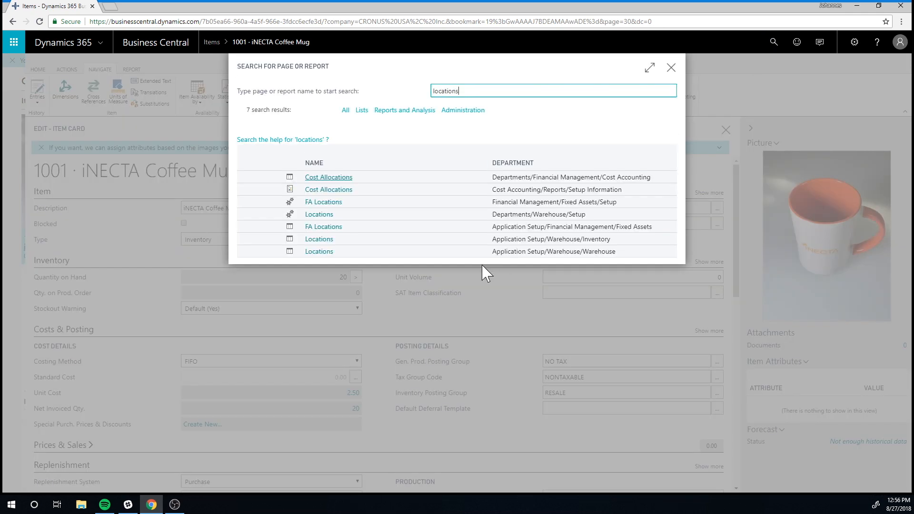
left_click(318, 251)
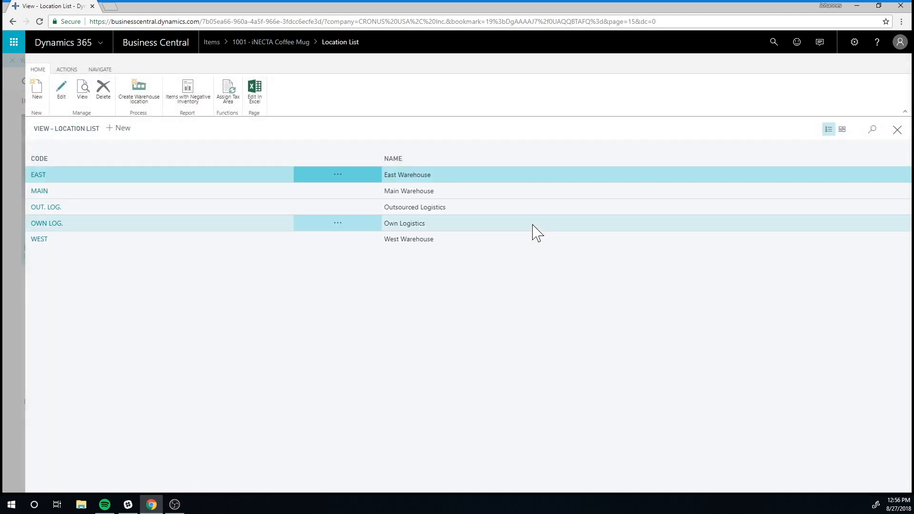
mouse_move(38, 191)
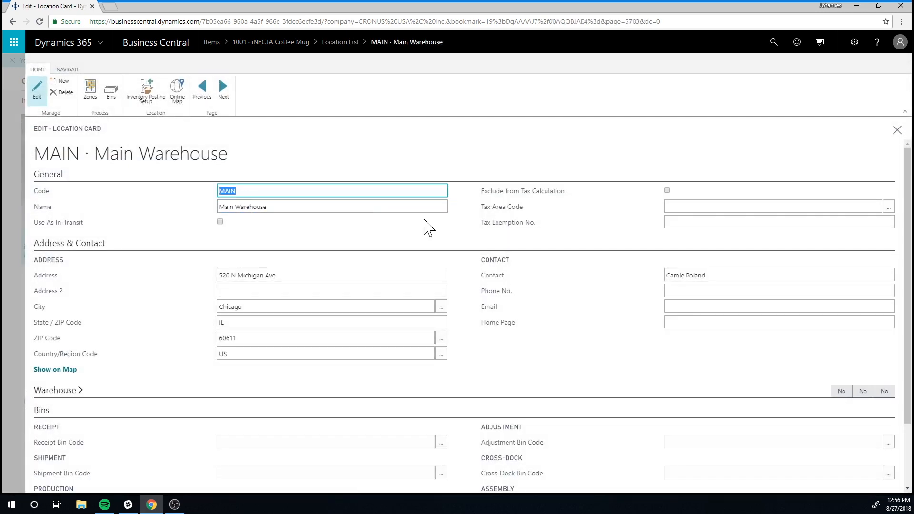
mouse_move(157, 438)
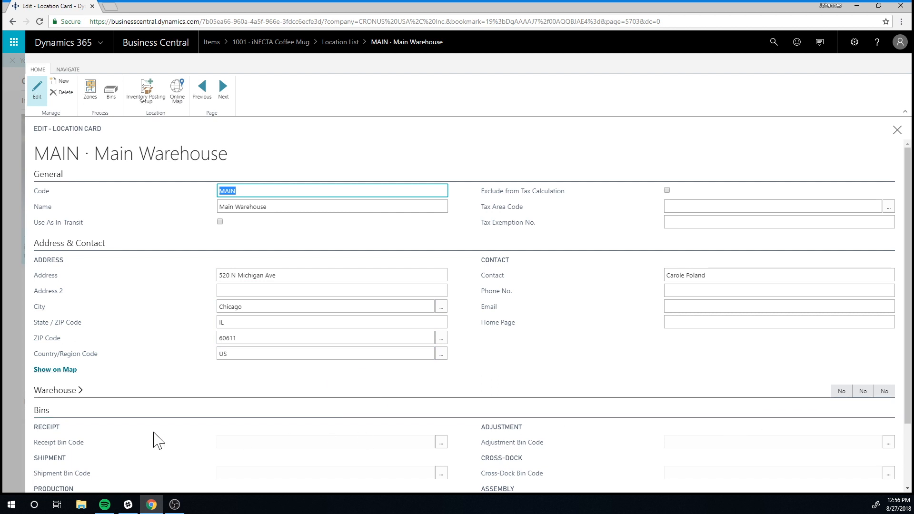
mouse_move(197, 195)
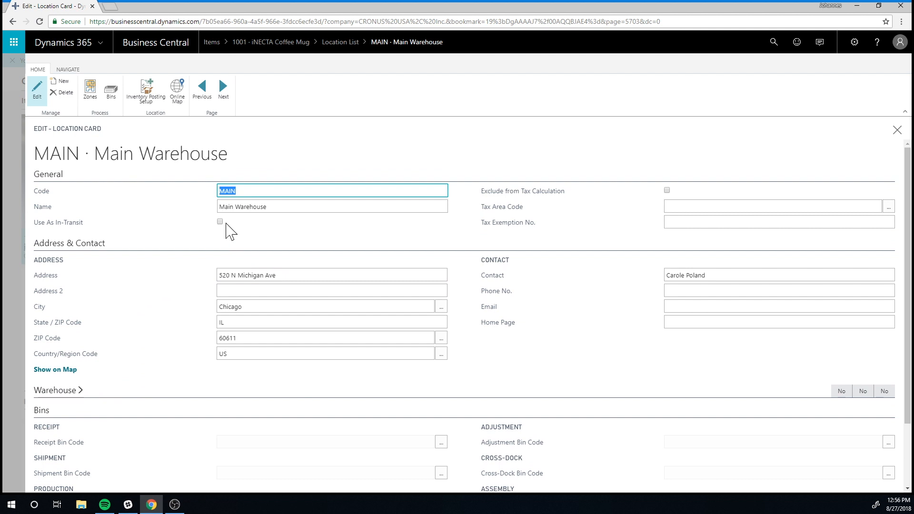
mouse_move(220, 222)
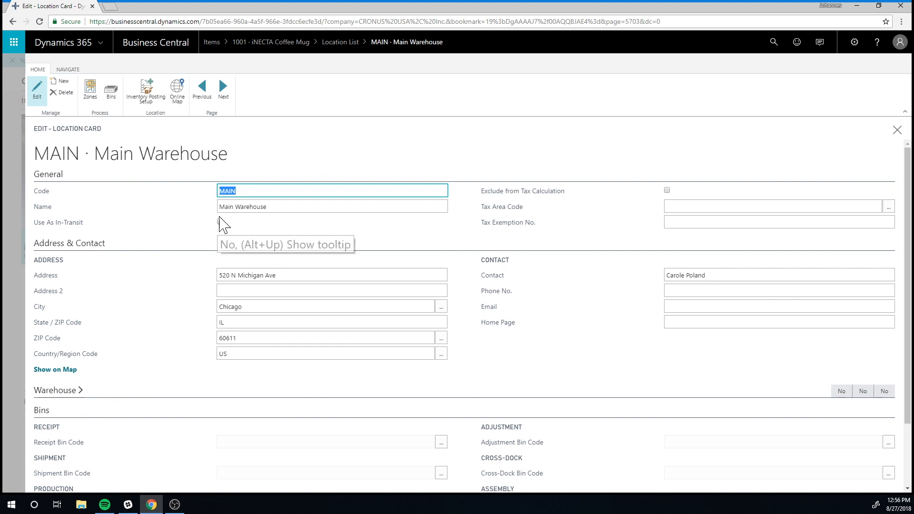
mouse_move(255, 225)
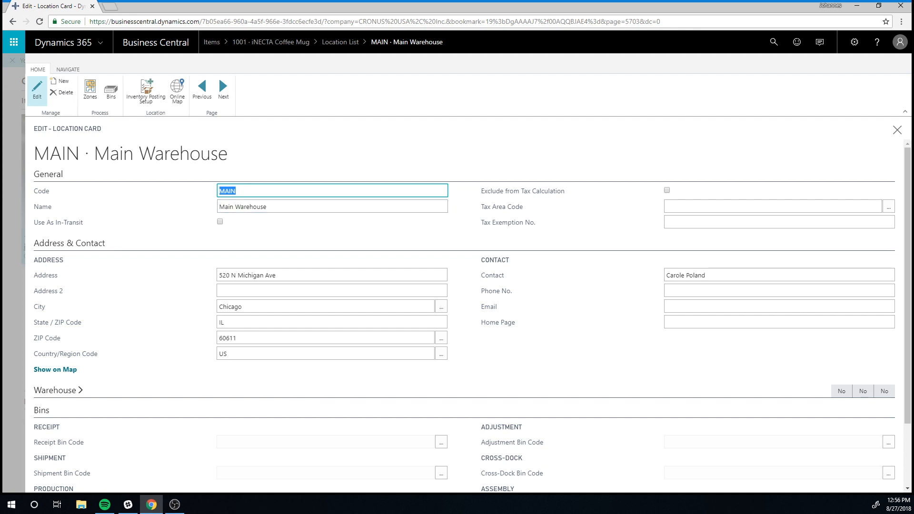
mouse_move(234, 226)
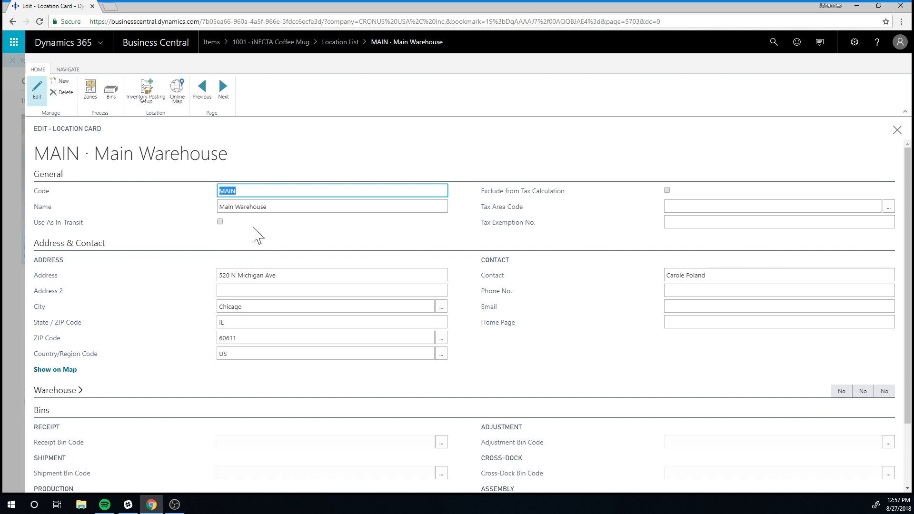
scroll("down", 3)
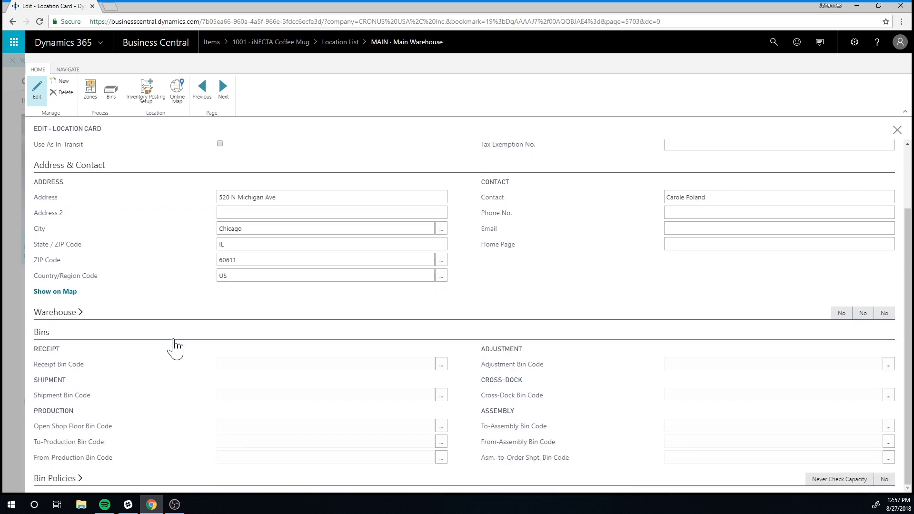
mouse_move(524, 341)
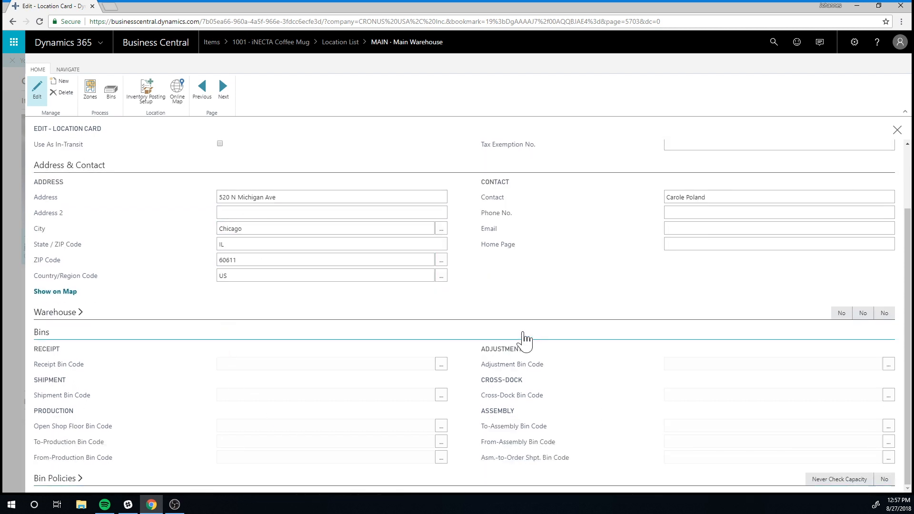
mouse_move(330, 336)
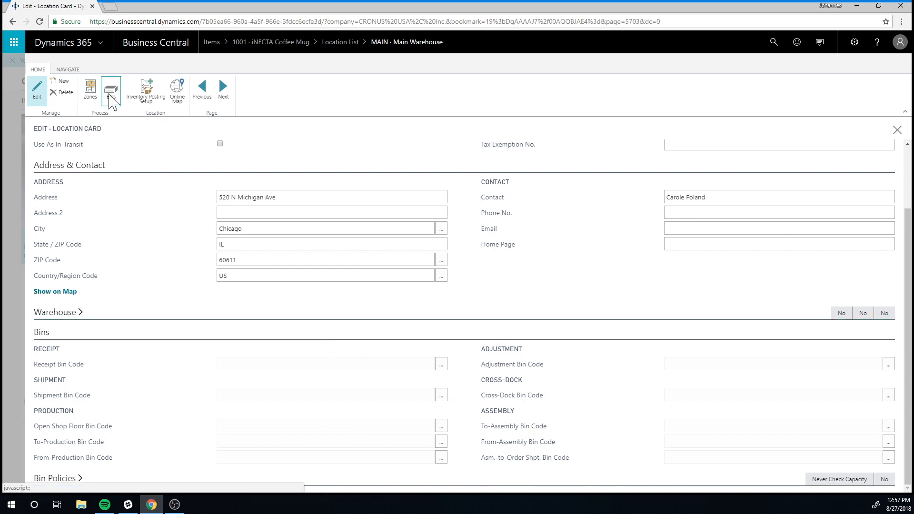
left_click(110, 90)
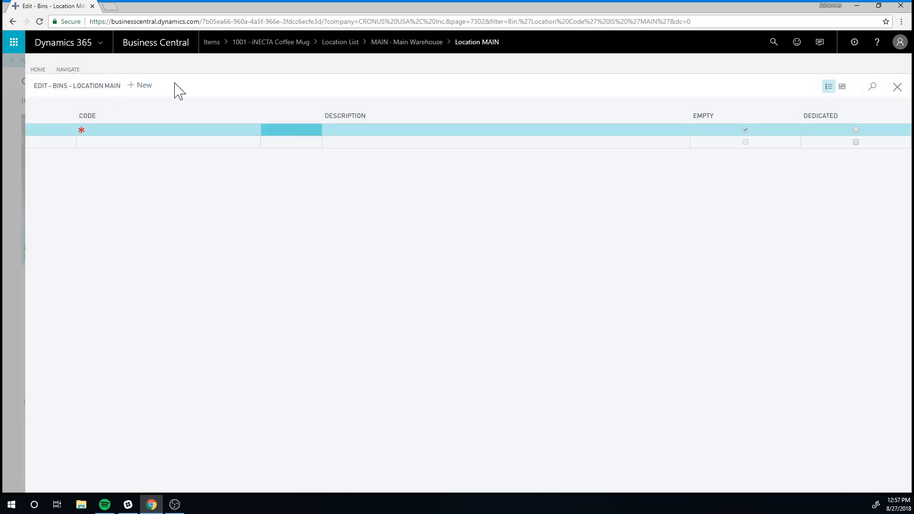
mouse_move(200, 270)
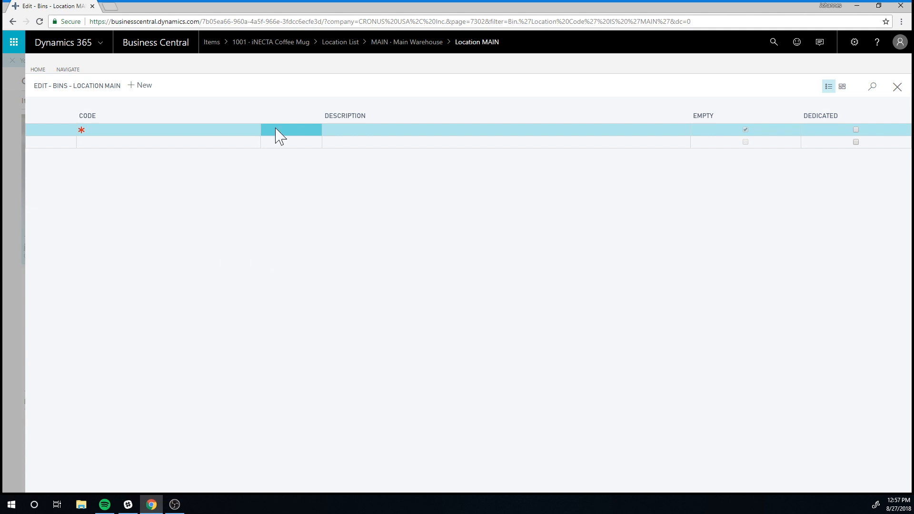
mouse_move(897, 88)
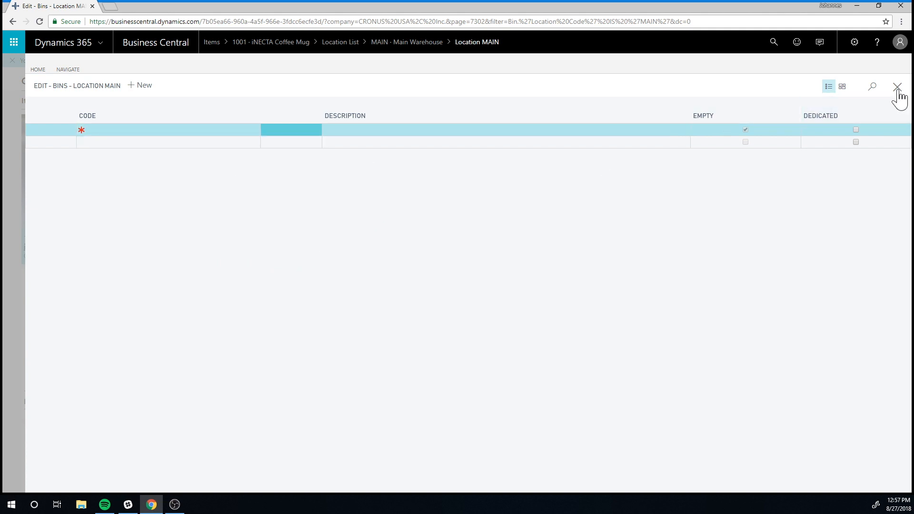
left_click(896, 87)
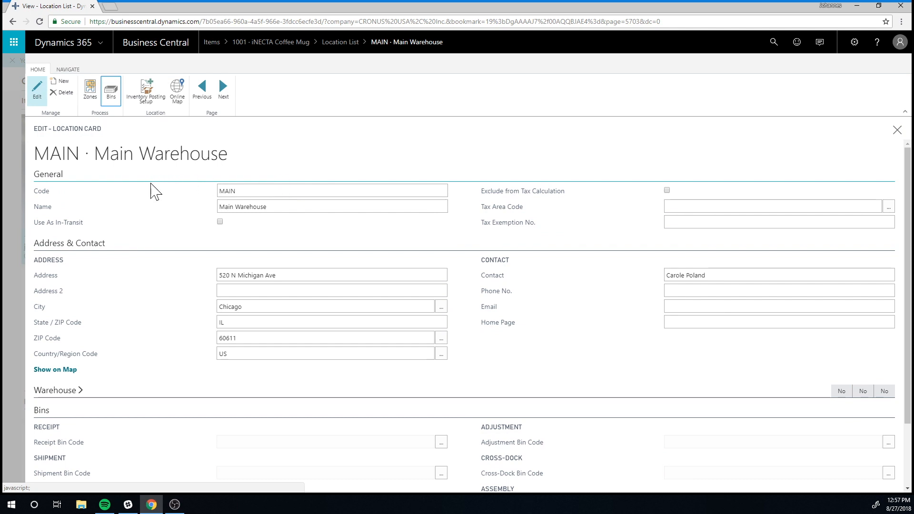
mouse_move(238, 255)
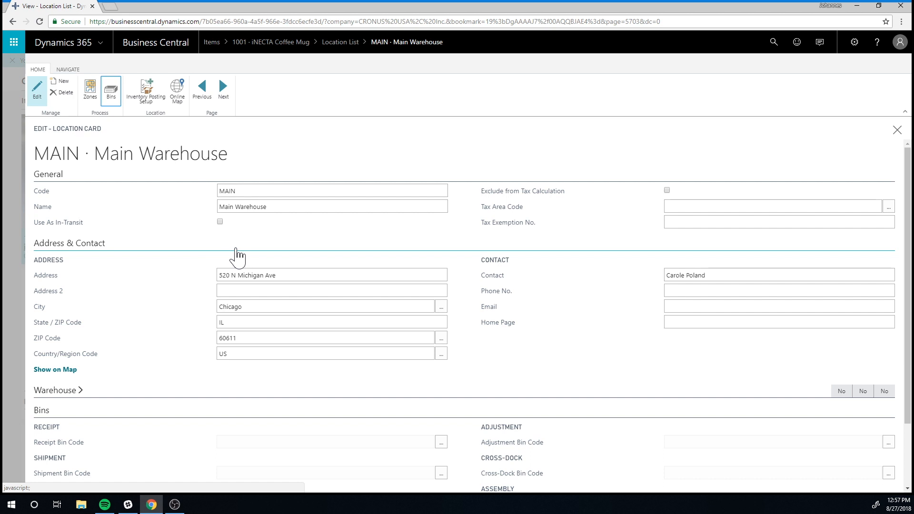
mouse_move(303, 233)
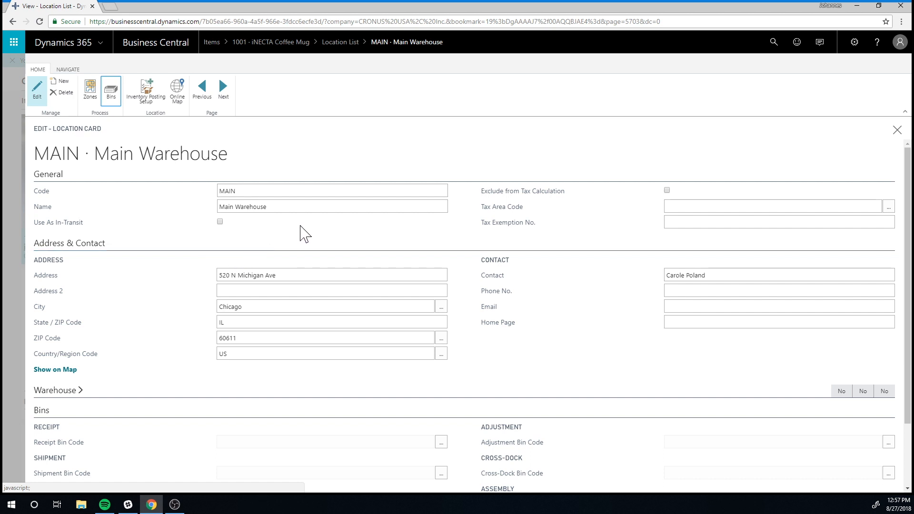